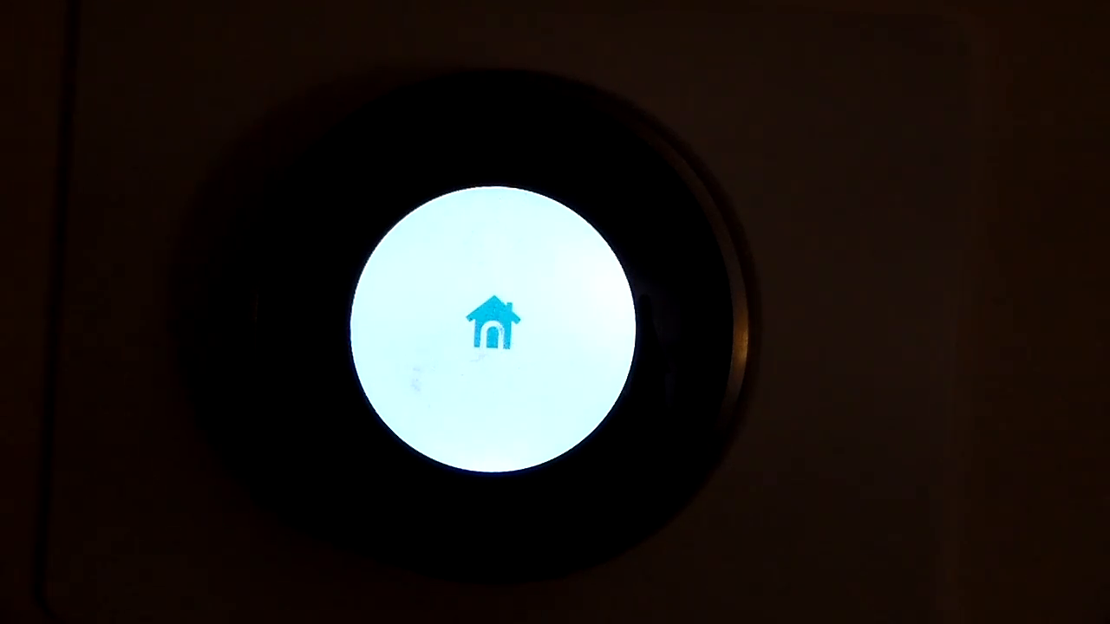
# Step: Wait for the Nest boot logo to clear and the clock-first setup icon menu to appear
pyautogui.click(492, 328)
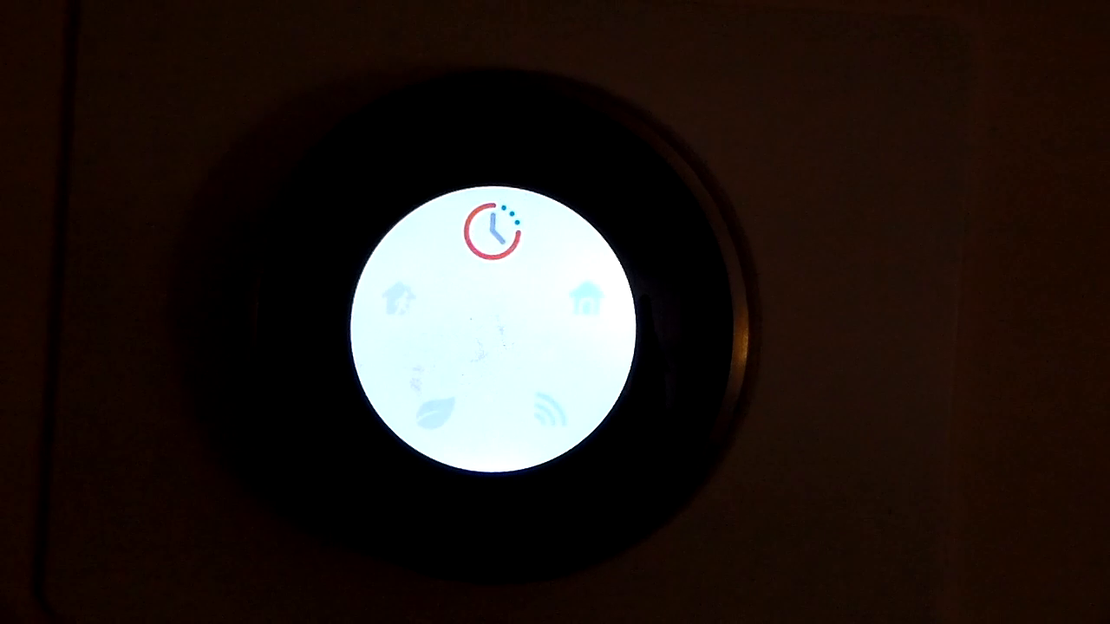